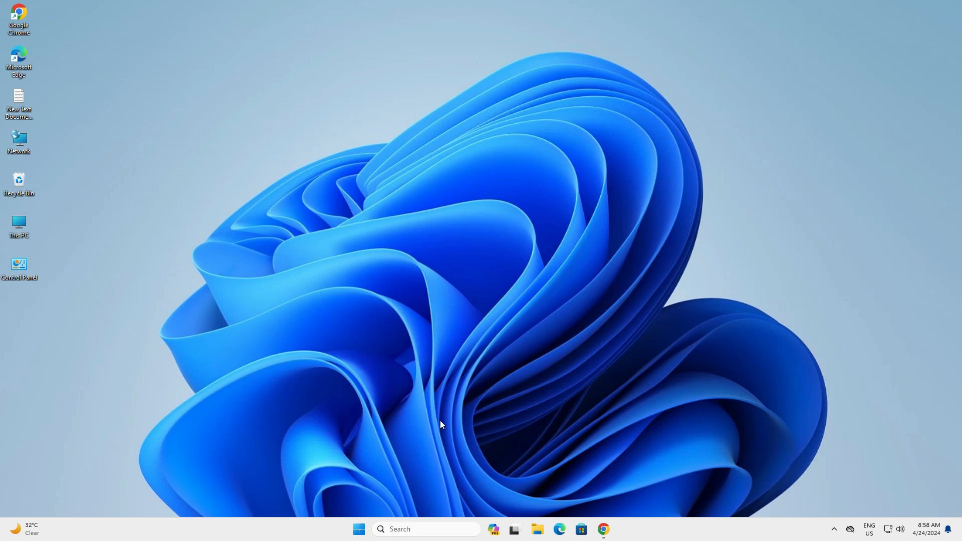
mouse_move(641, 453)
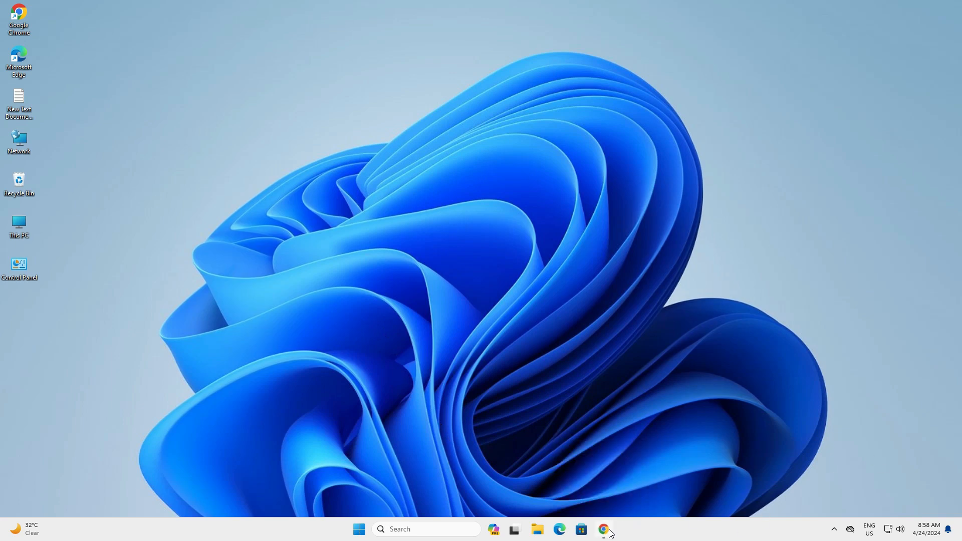
Launch Chrome and open the Python.org search result in a new tab
left_click(604, 530)
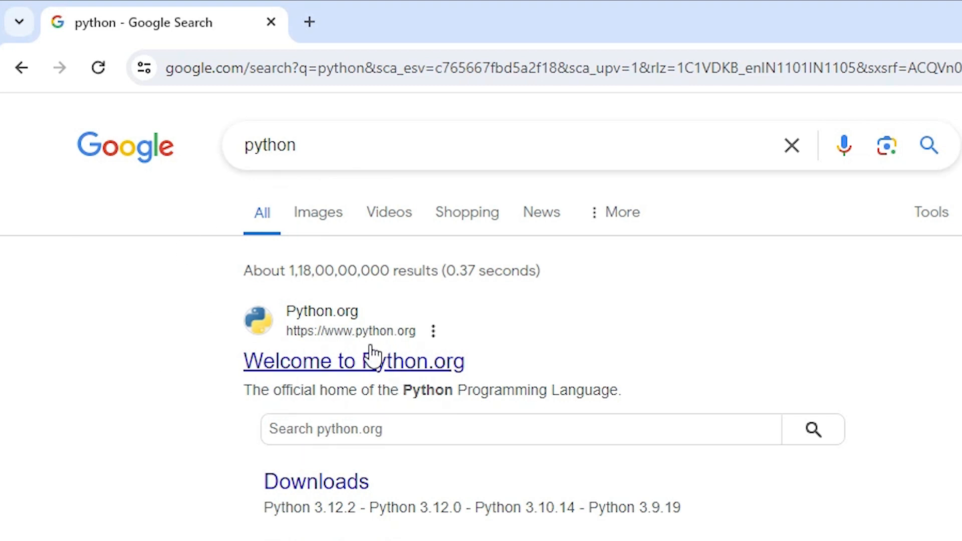
right_click(354, 361)
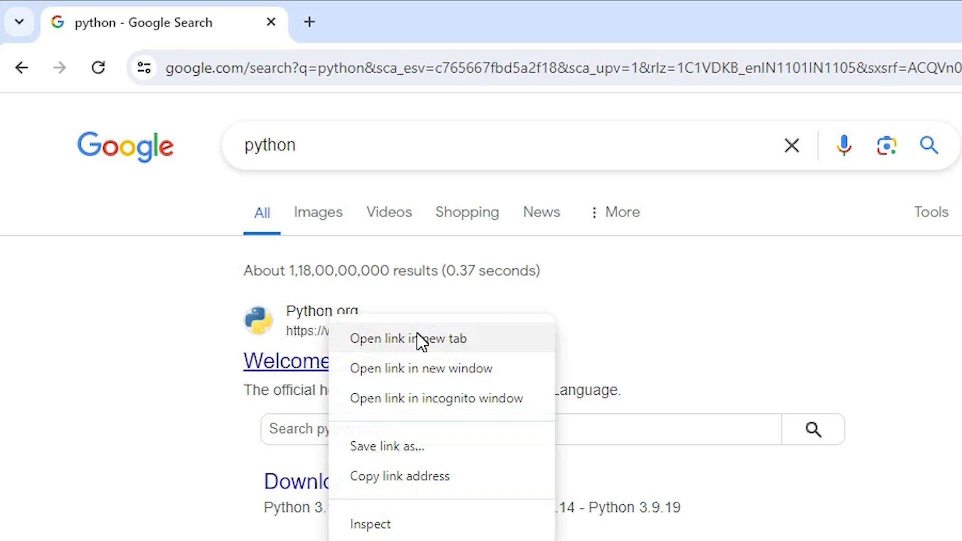
left_click(408, 337)
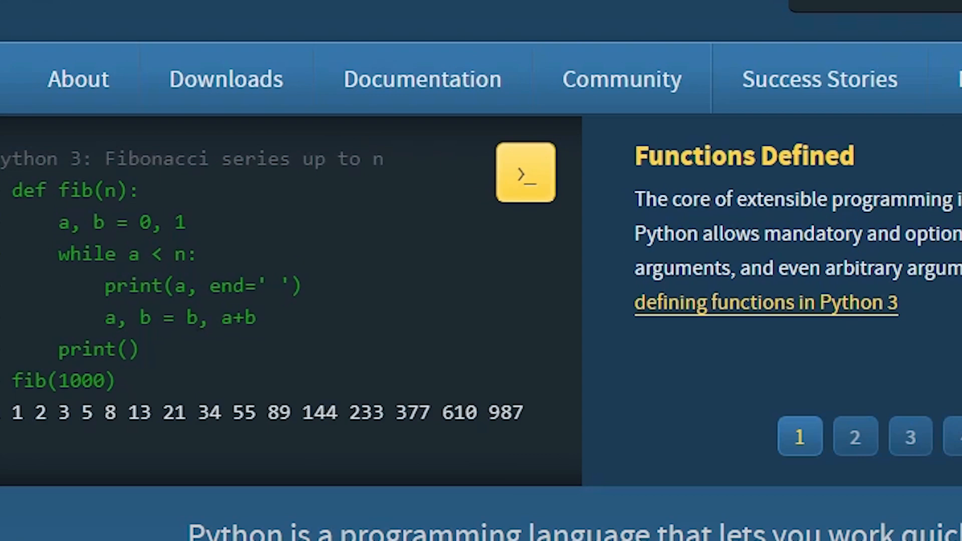
Download the Python 3.12.3 Windows installer and check it in Chrome's downloads panel
left_click(225, 78)
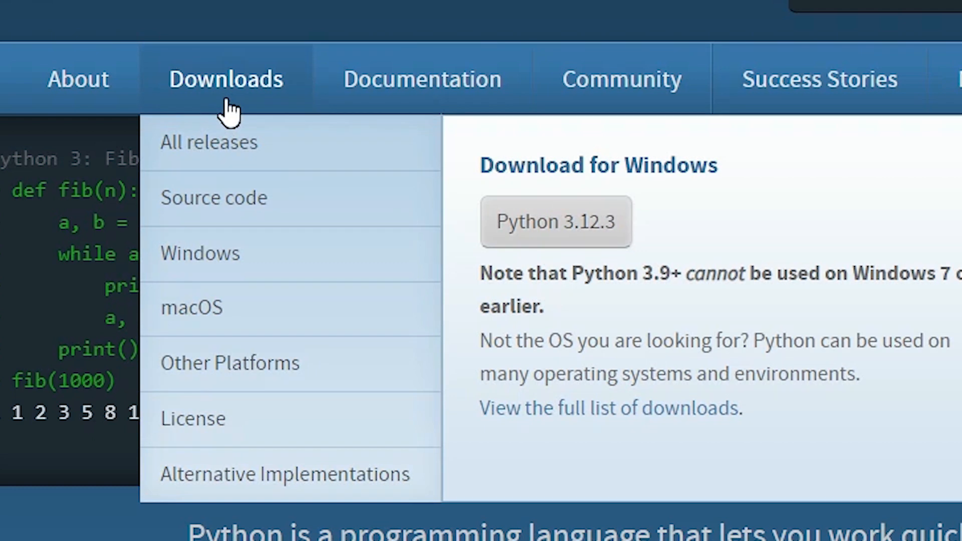
mouse_move(556, 222)
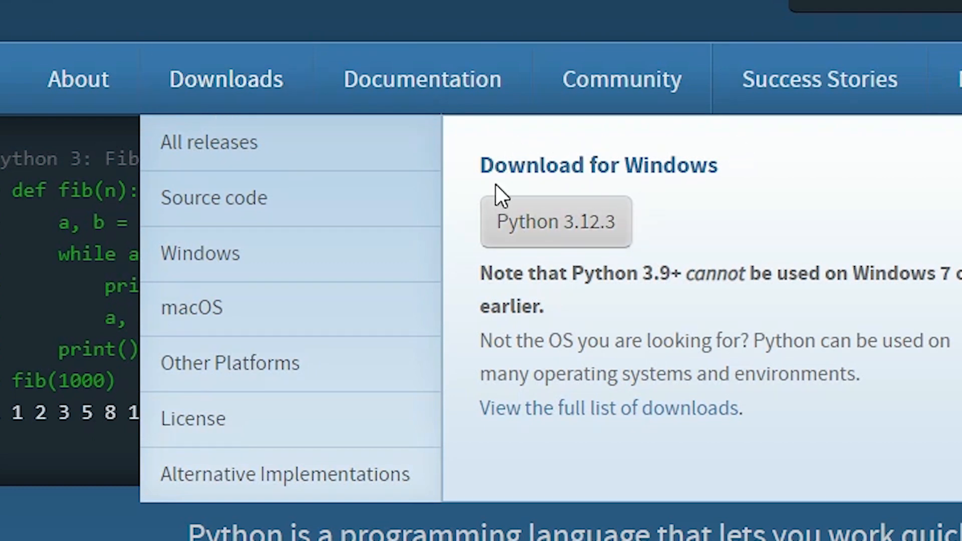
mouse_move(491, 221)
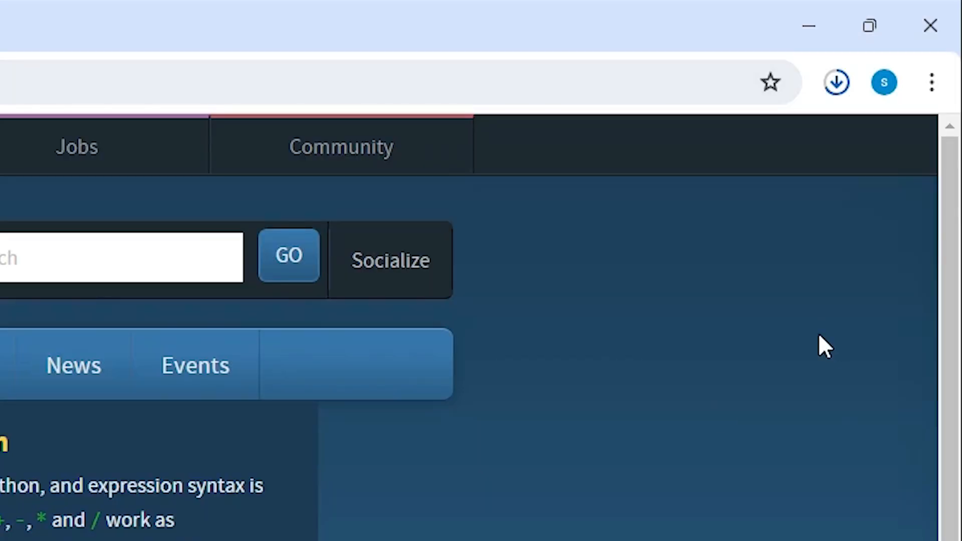
left_click(836, 81)
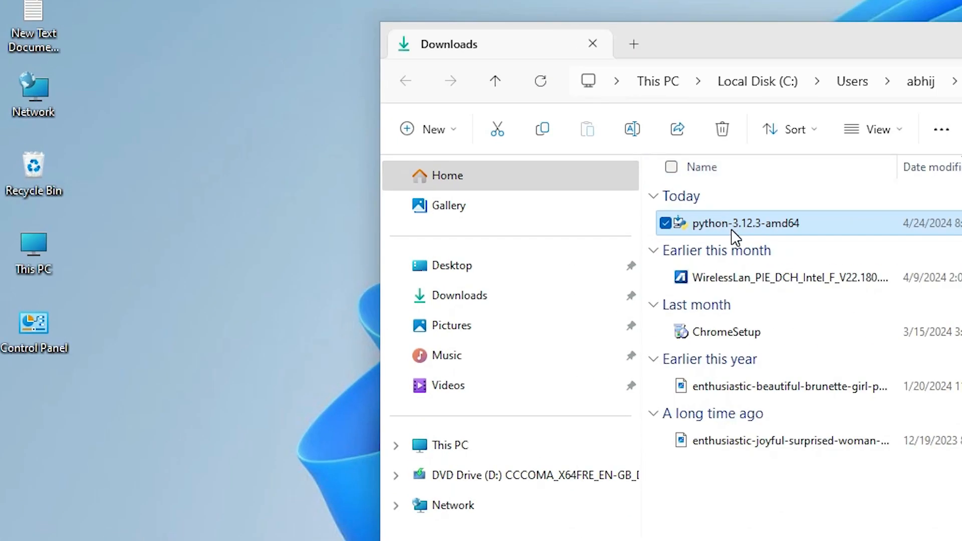
Move python-3.12.3-amd64 to the desktop and run it as administrator, allowing UAC
left_click_drag(737, 223, 35, 405)
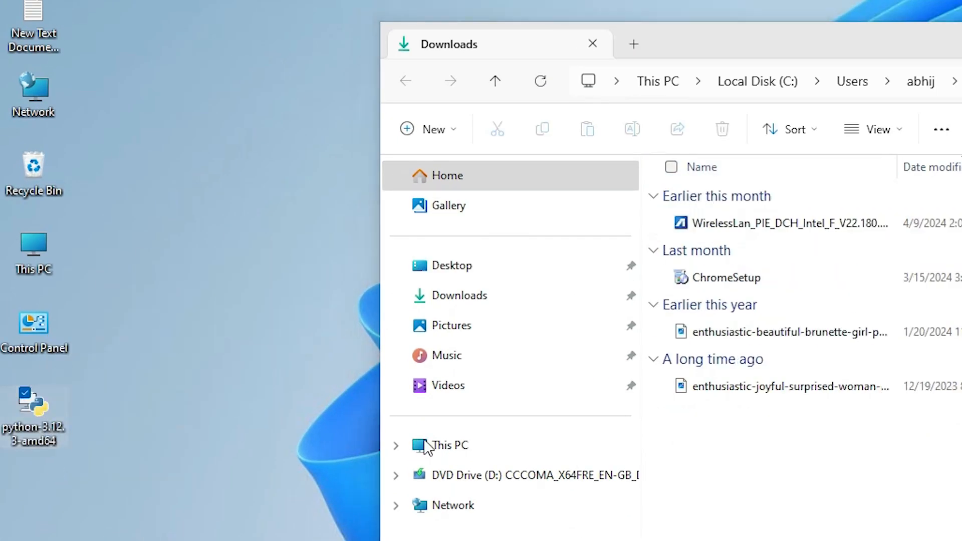
left_click(592, 43)
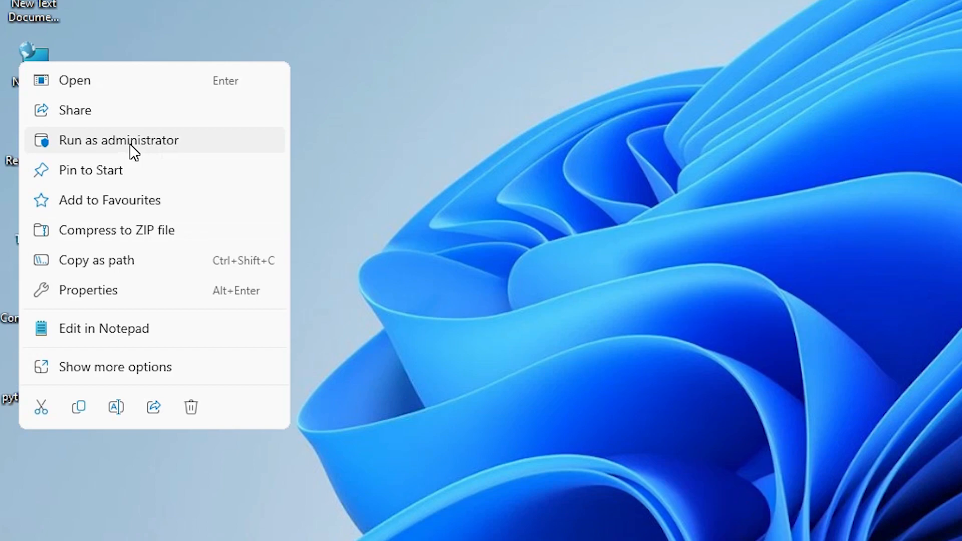
left_click(119, 141)
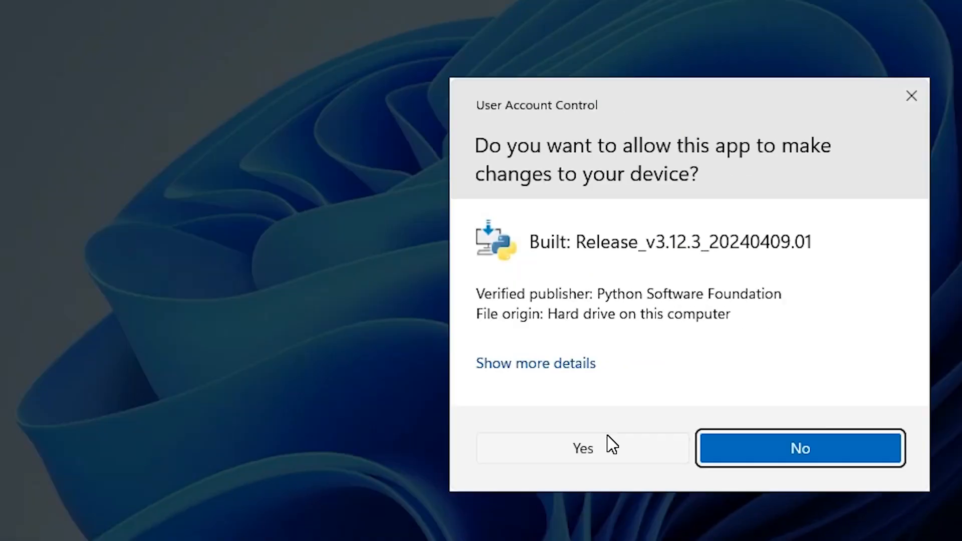
left_click(582, 448)
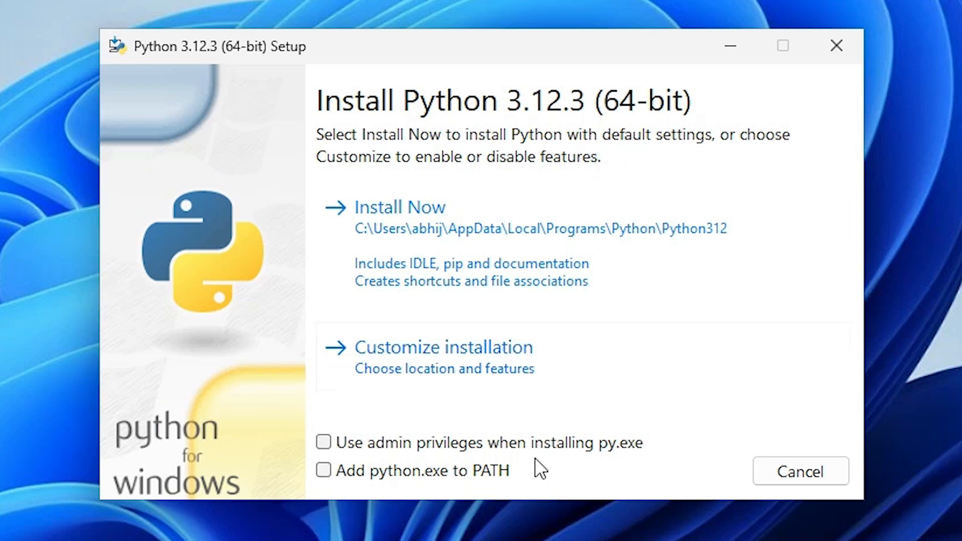
mouse_move(359, 454)
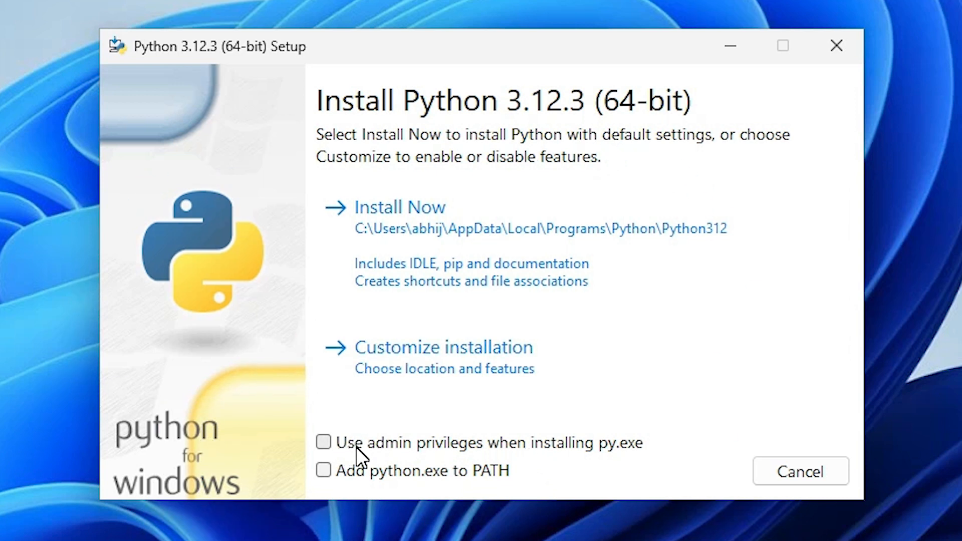
mouse_move(546, 461)
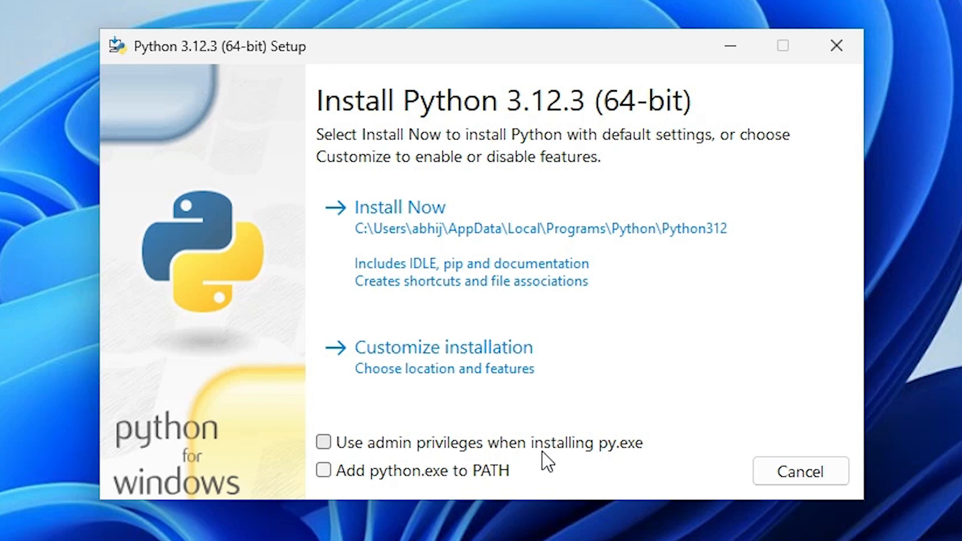
mouse_move(645, 461)
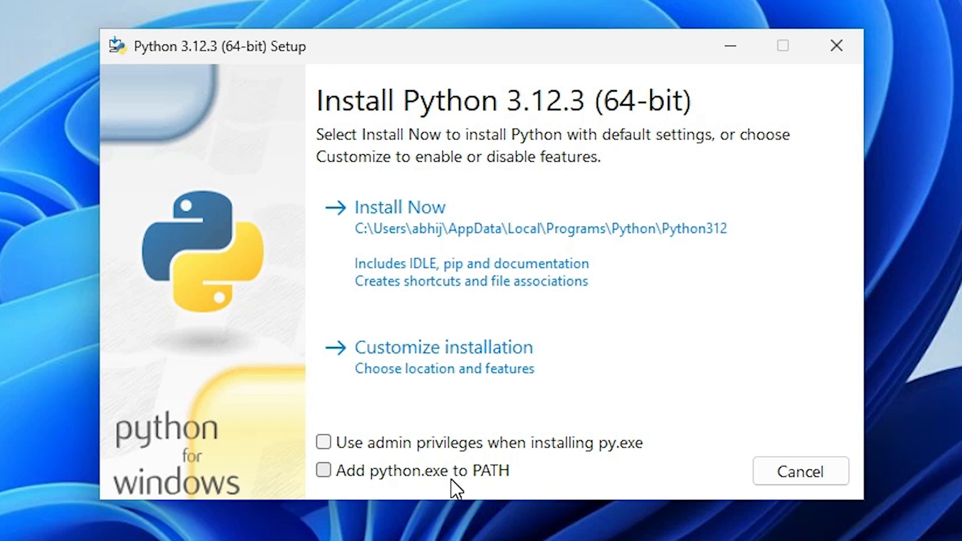
mouse_move(340, 480)
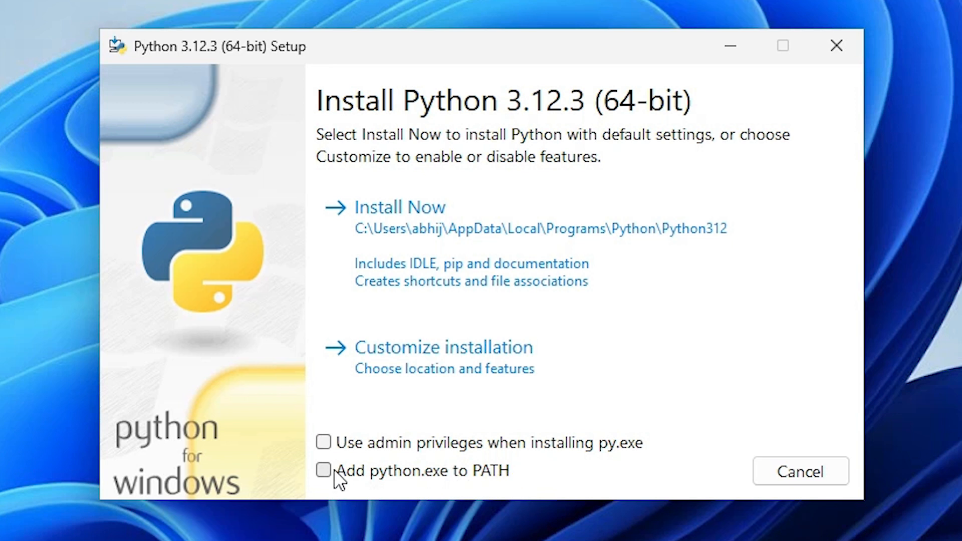
Tick admin privileges for py.exe and adding python.exe to PATH
left_click(324, 442)
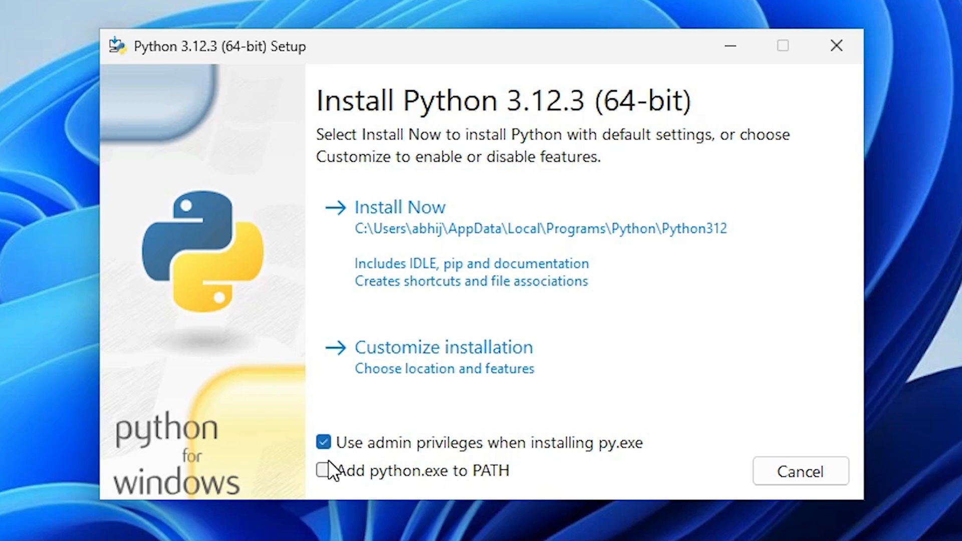
left_click(323, 471)
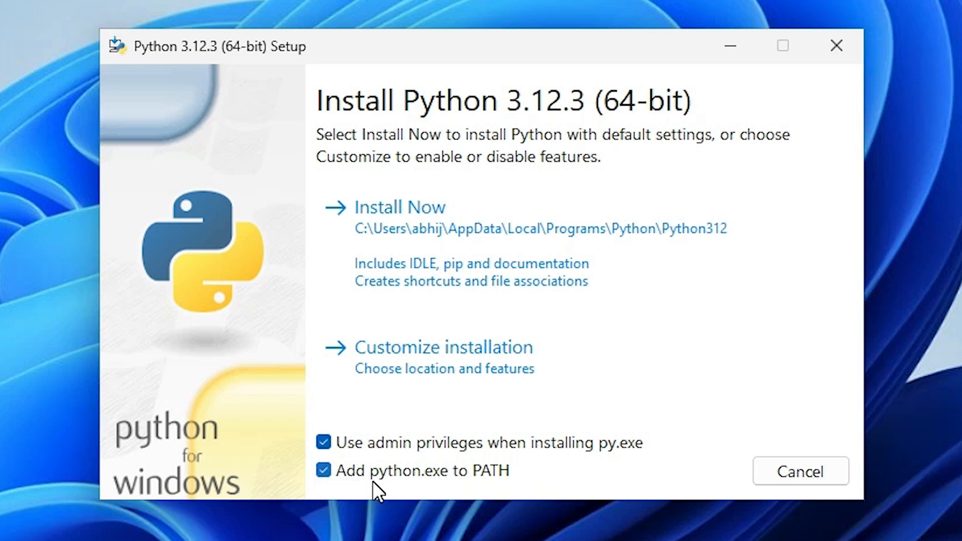
mouse_move(384, 482)
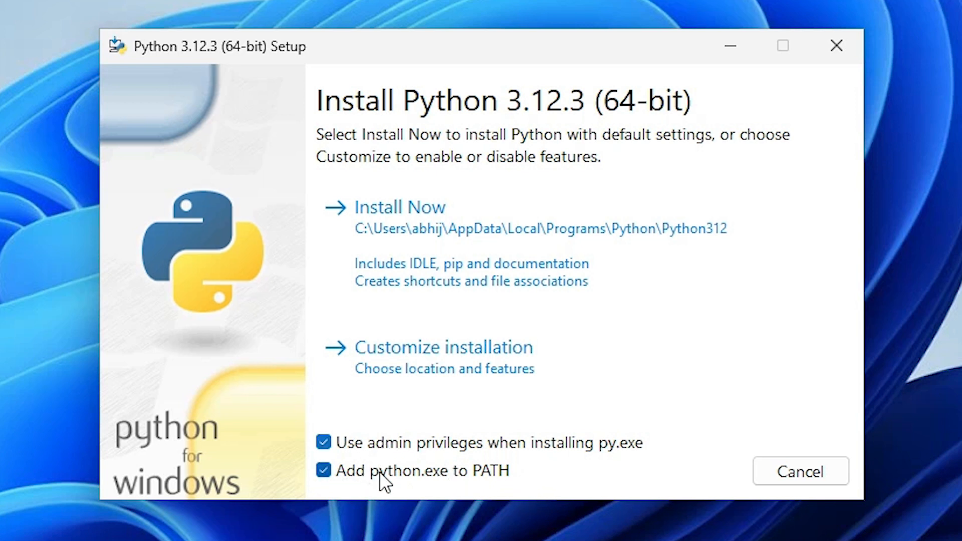
mouse_move(433, 252)
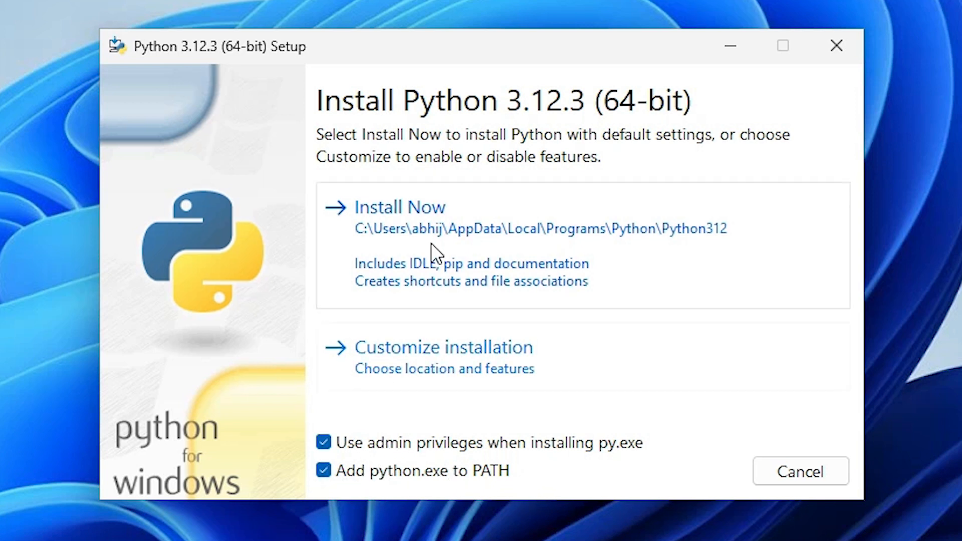
mouse_move(562, 249)
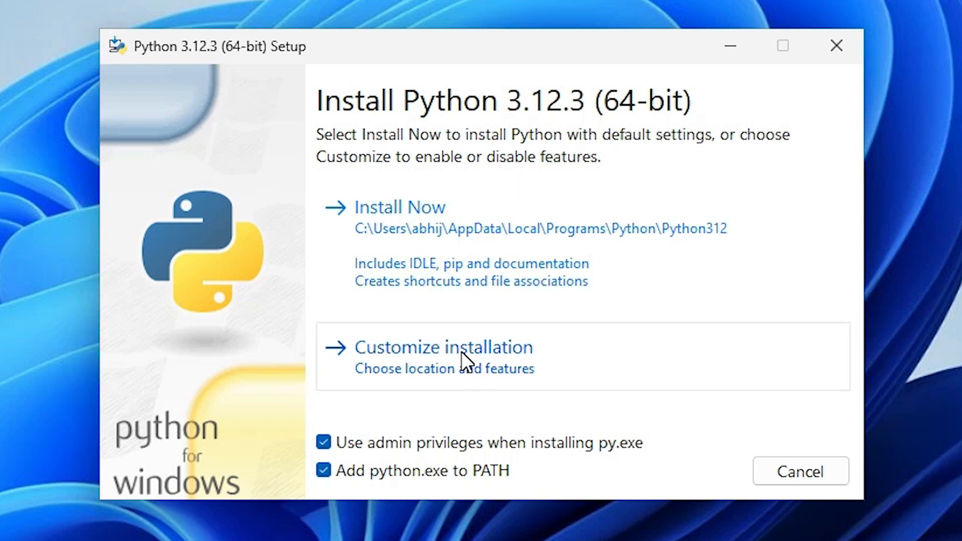
Choose Customize installation and continue with all optional features kept
left_click(443, 347)
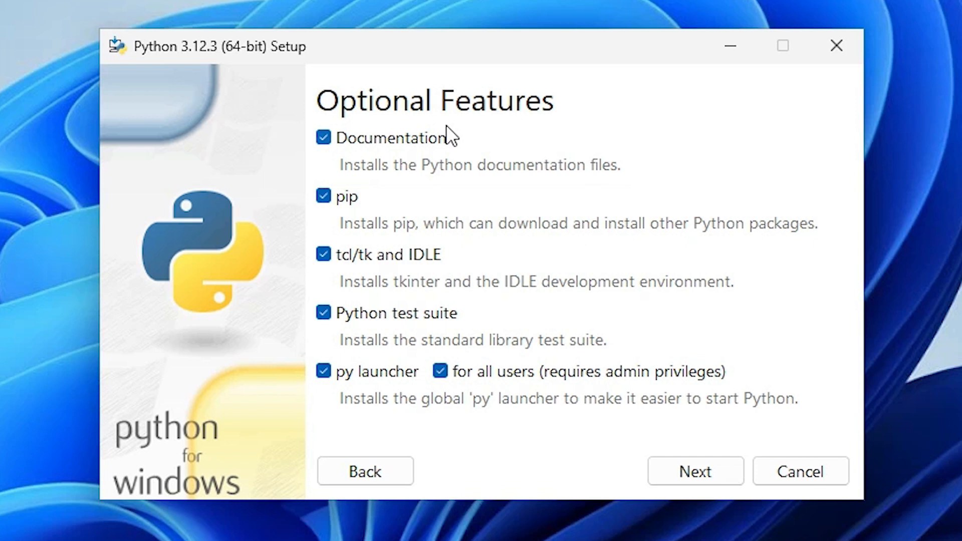
mouse_move(362, 220)
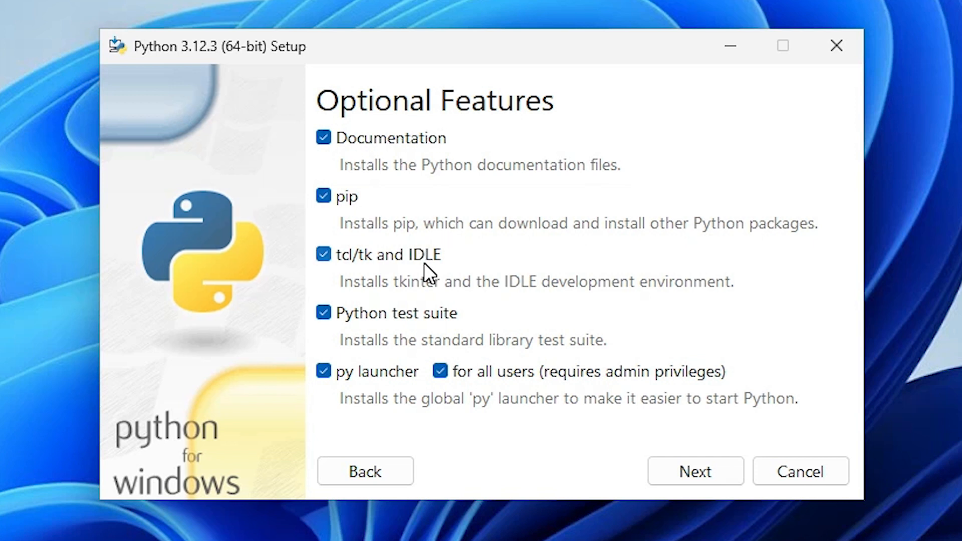
mouse_move(352, 140)
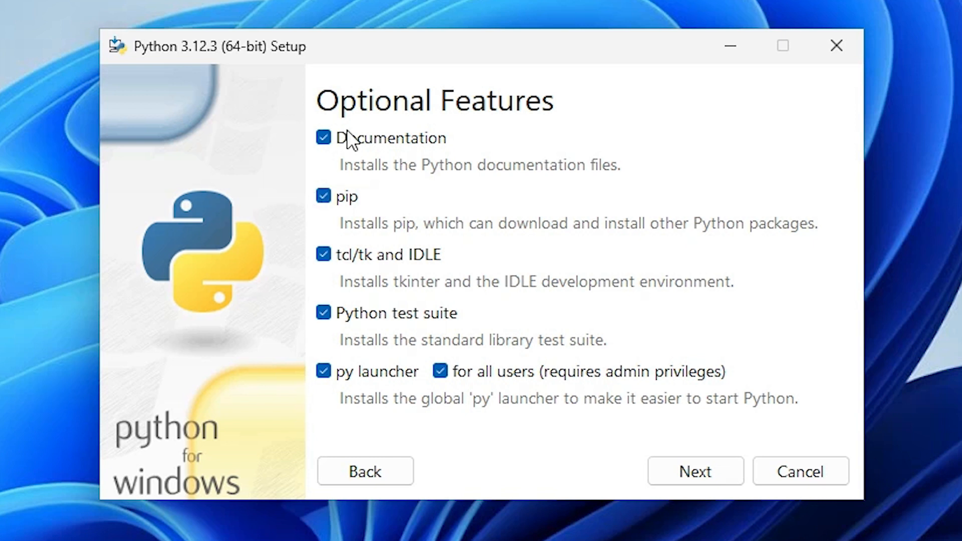
left_click(695, 471)
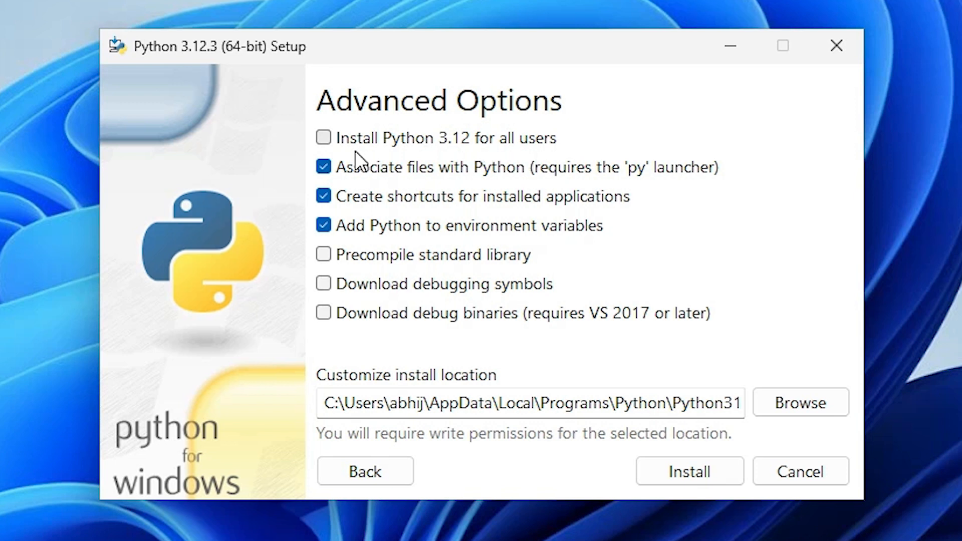
Install Python 3.12 for all users into C:\Program Files\Python312 and start the install
left_click(324, 138)
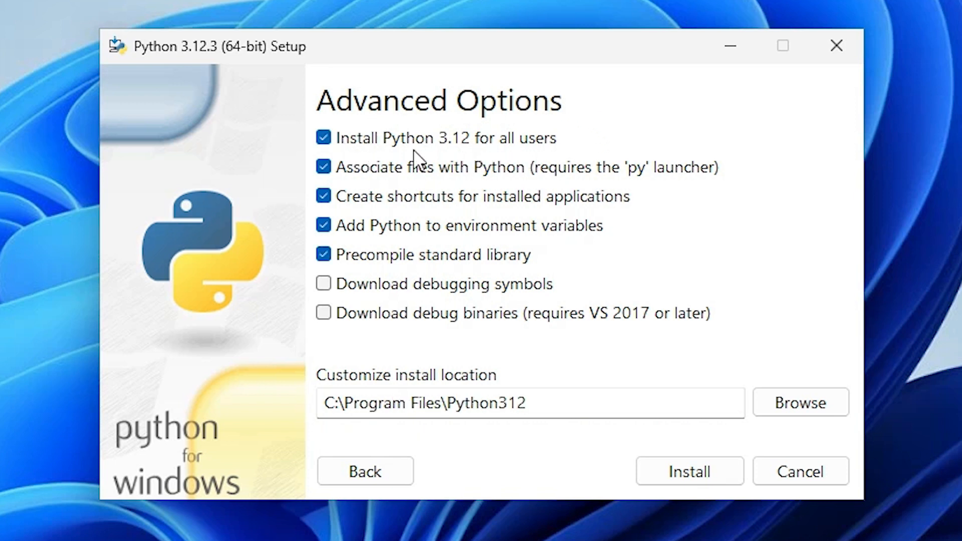
mouse_move(502, 110)
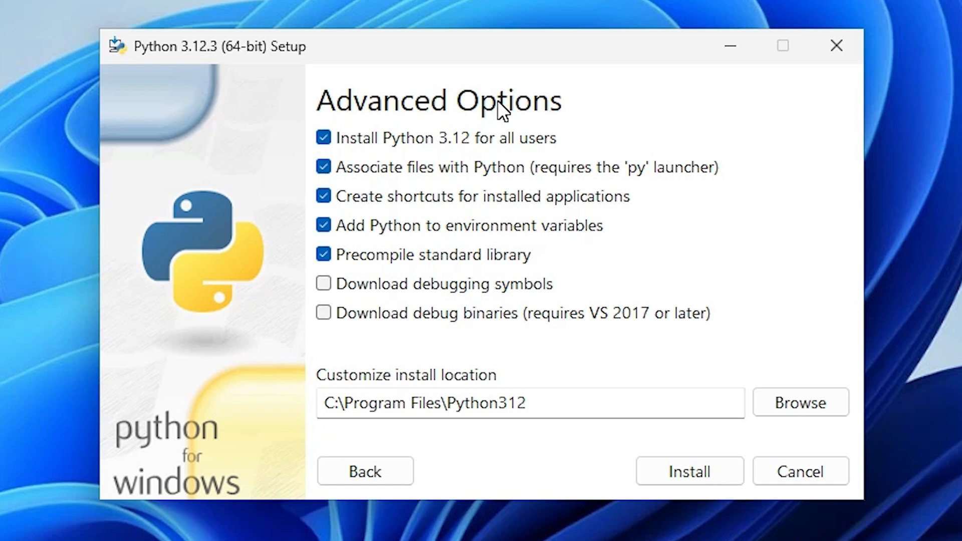
mouse_move(538, 140)
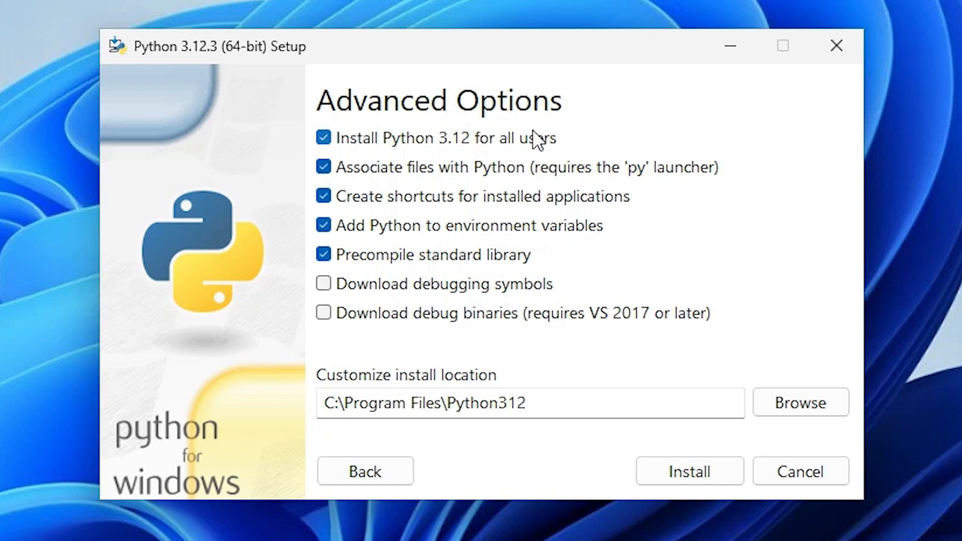
left_click(689, 472)
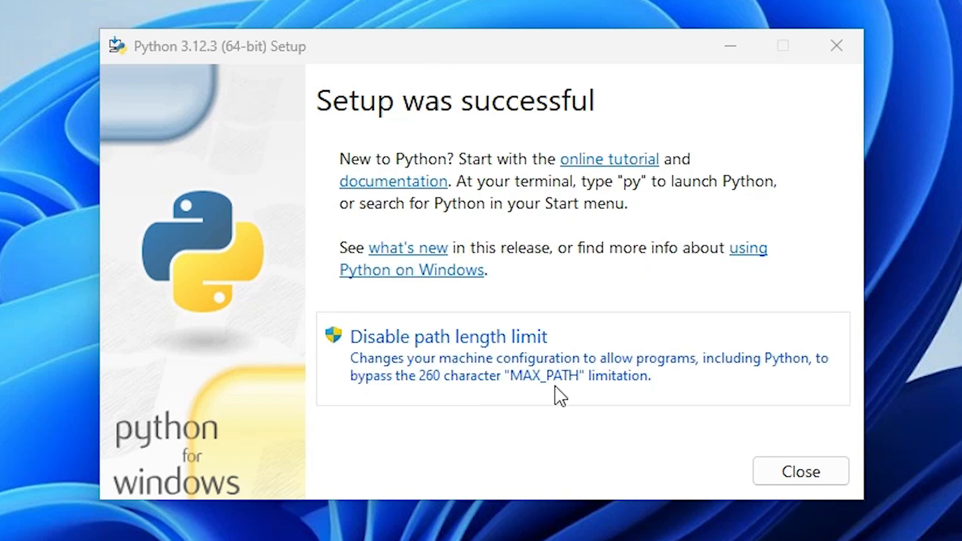
Close the installer after the successful setup
left_click(800, 471)
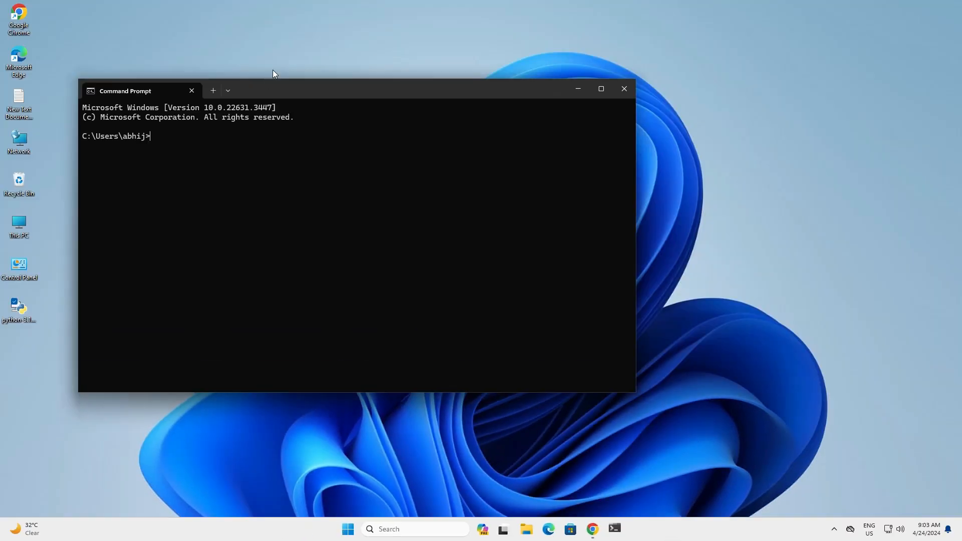
Run python --version to confirm Python 3.12.3, then start the py launcher
type("p")
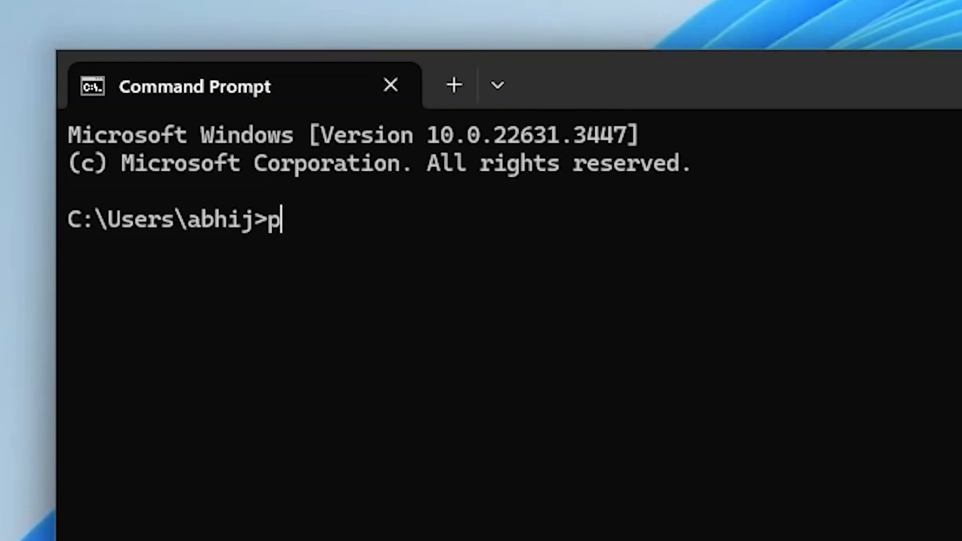
type("ython")
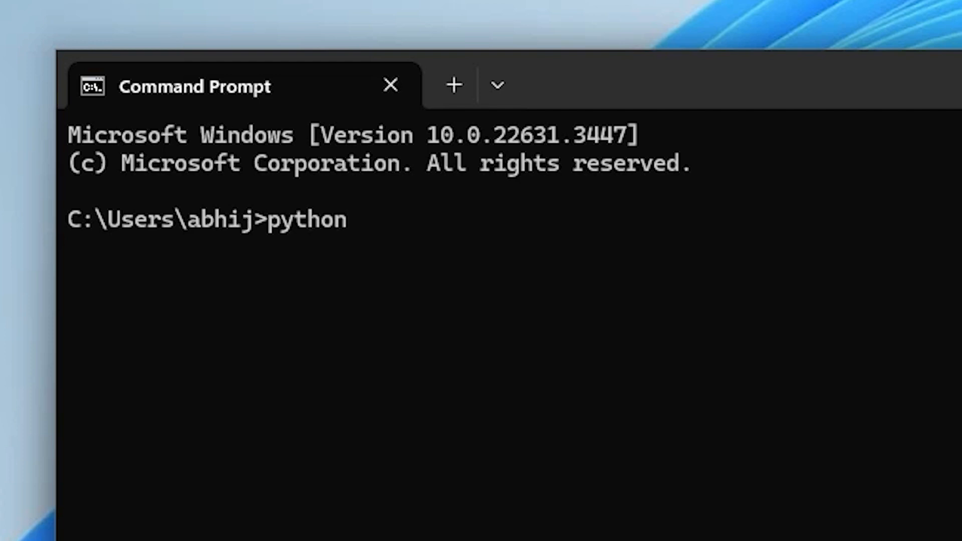
type("--version")
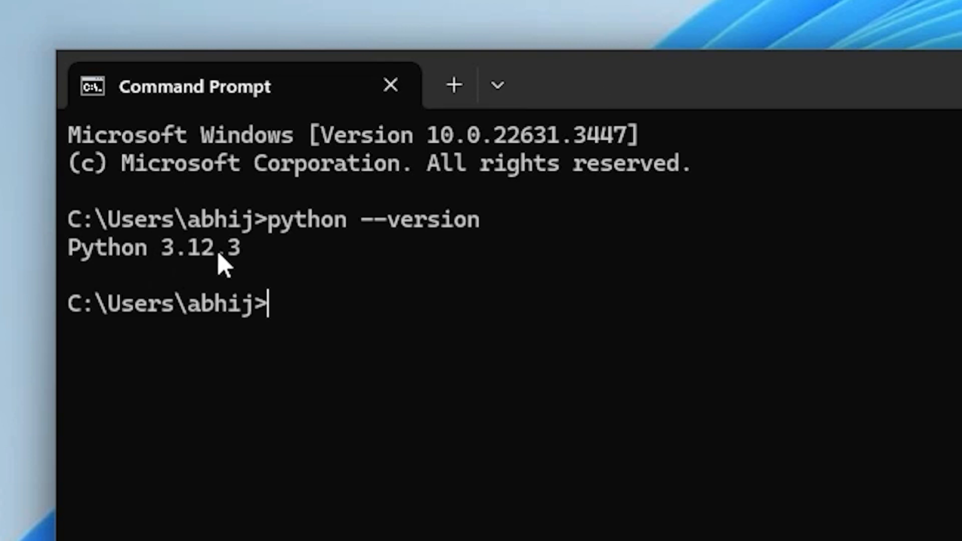
mouse_move(423, 322)
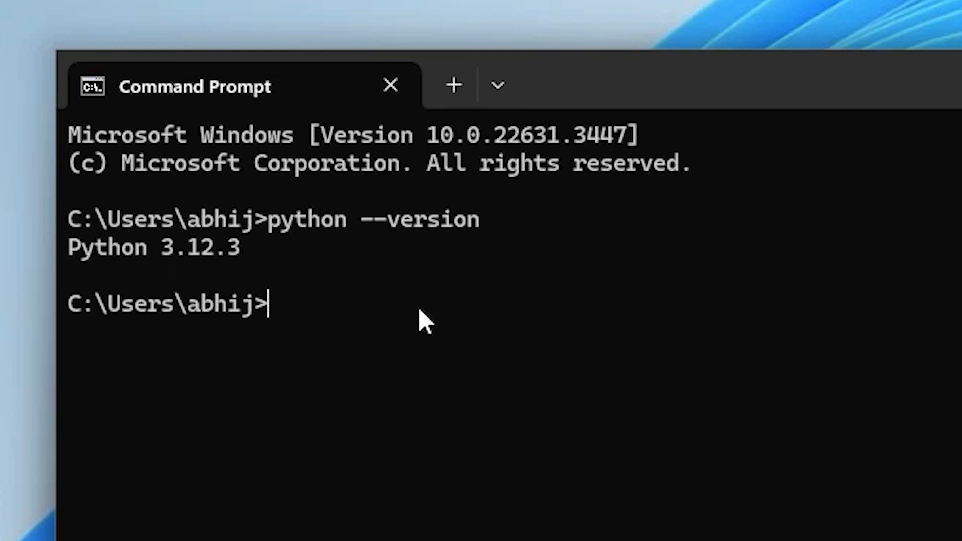
type("py")
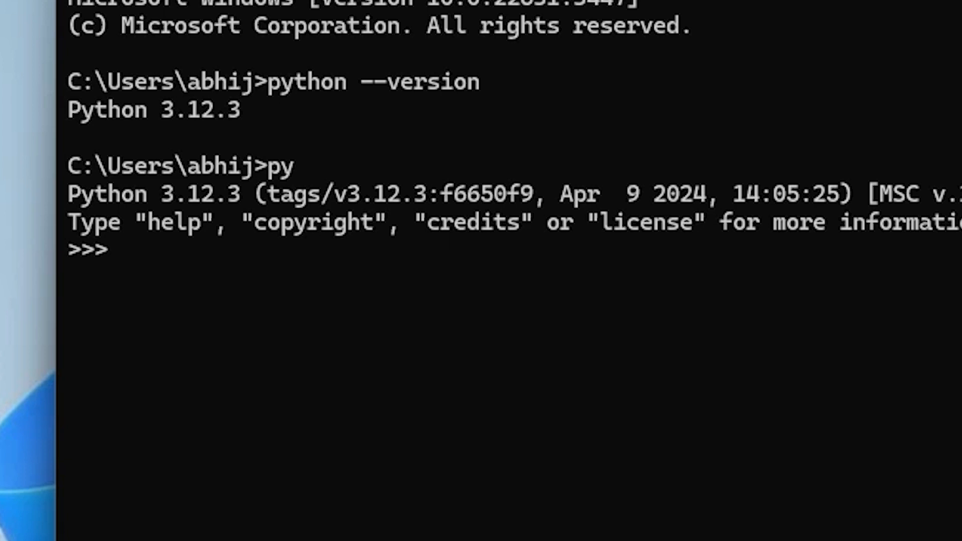
Run a print("...") statement in the interactive interpreter to echo a text string
type("print")
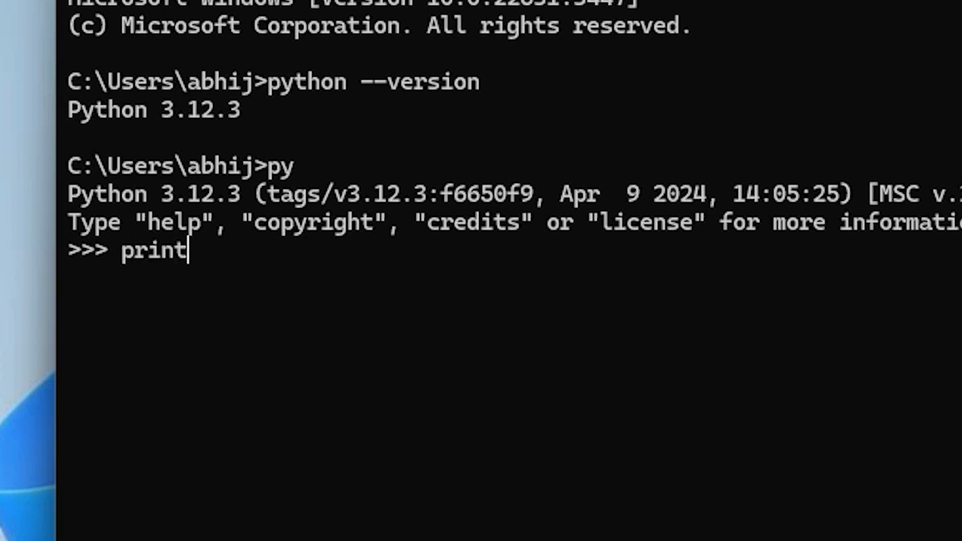
type("()")
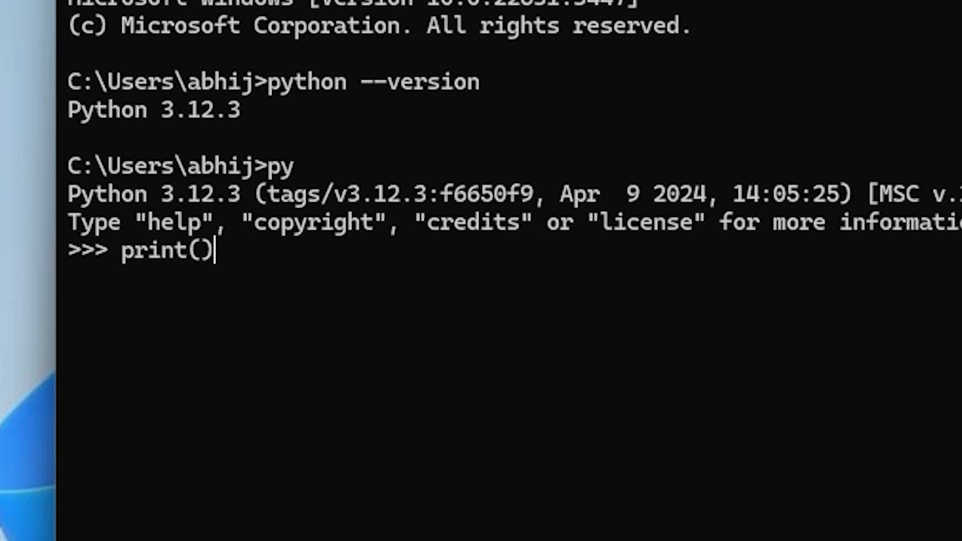
type("@@")
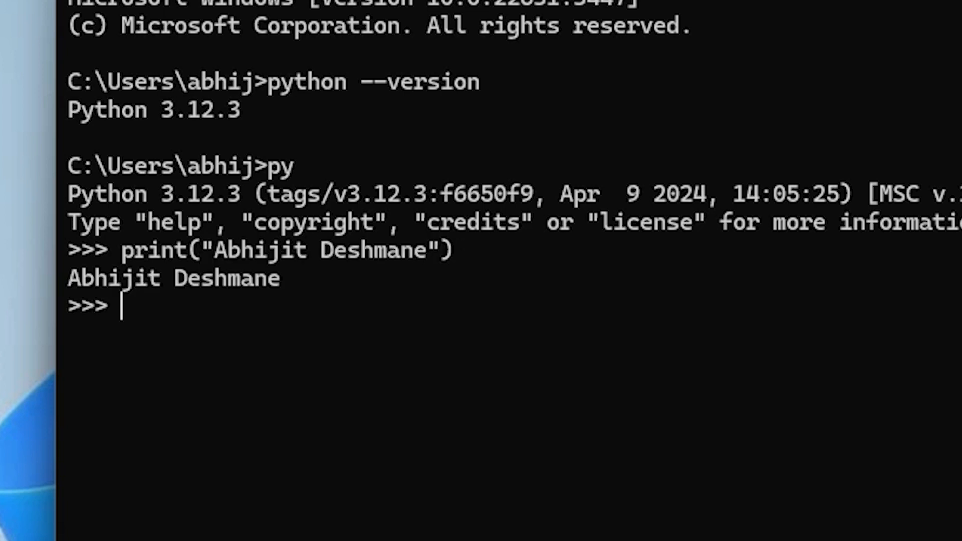
mouse_move(157, 301)
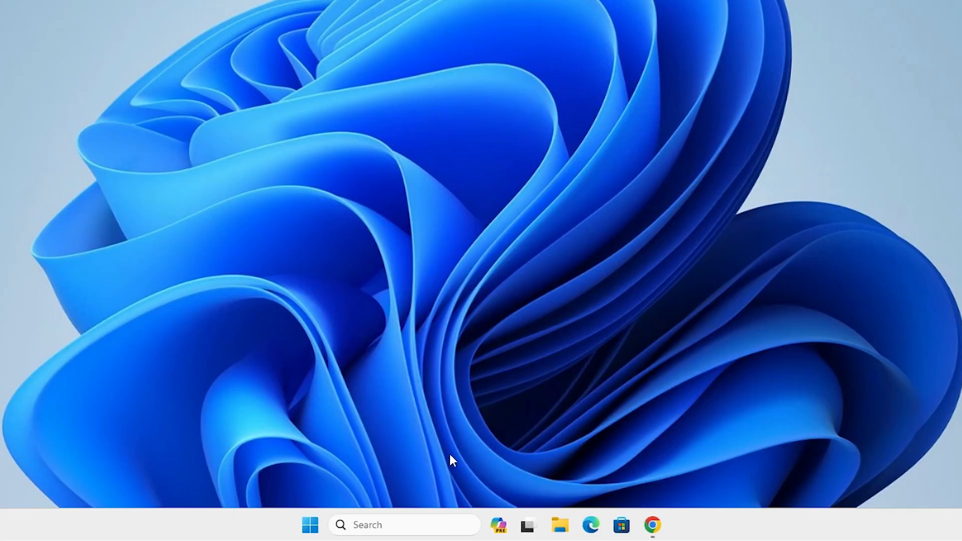
Search the Start menu for idle to launch IDLE Shell 3.12.3
left_click(310, 525)
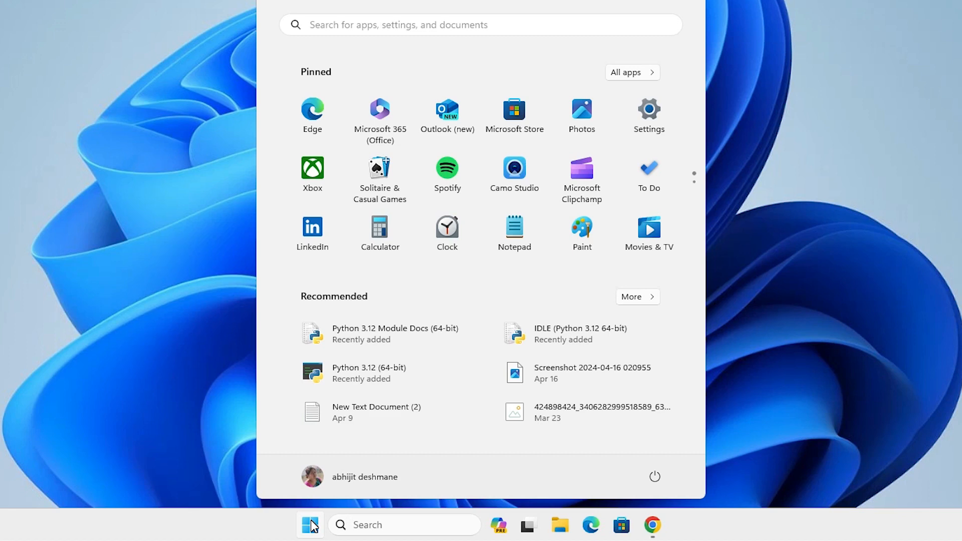
type("id")
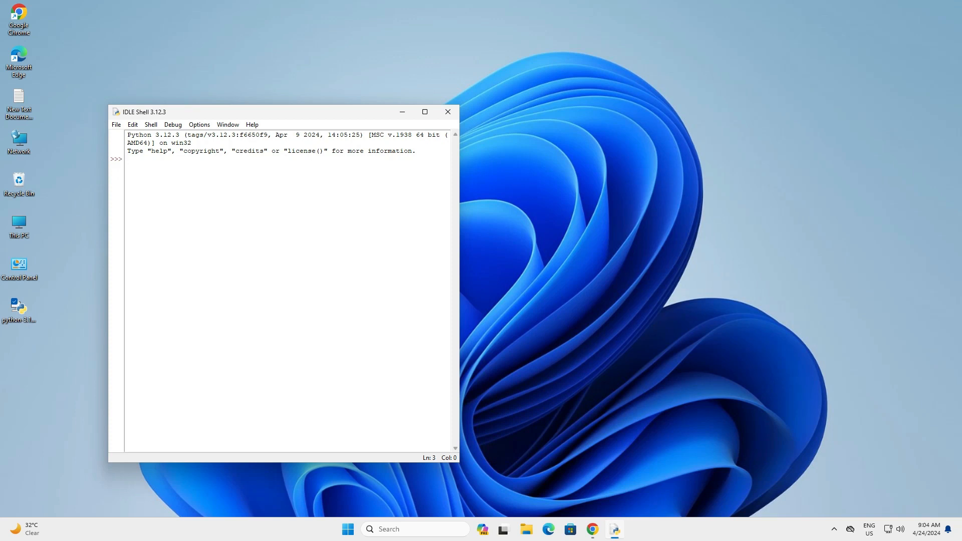
Run print("Hello World") in the IDLE shell to display Hello World
left_click(424, 111)
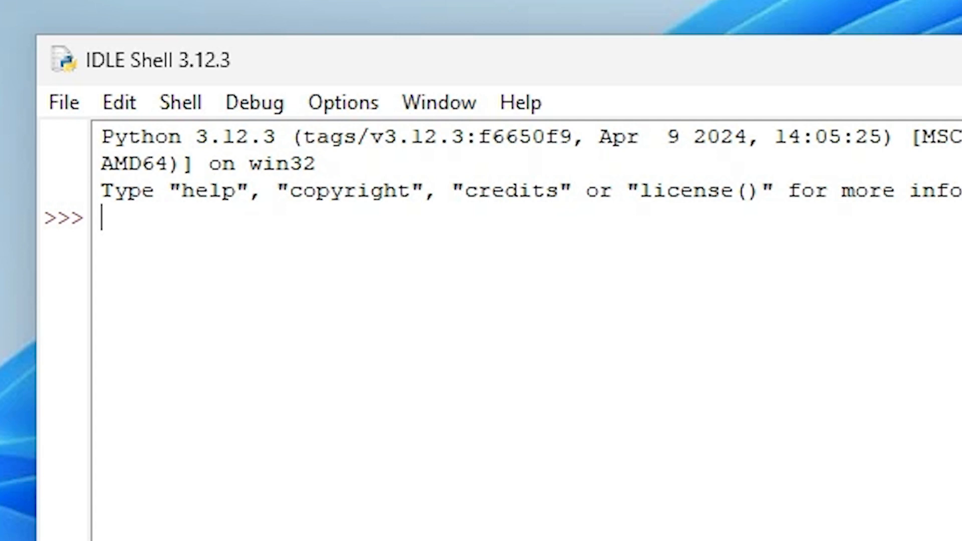
type("print")
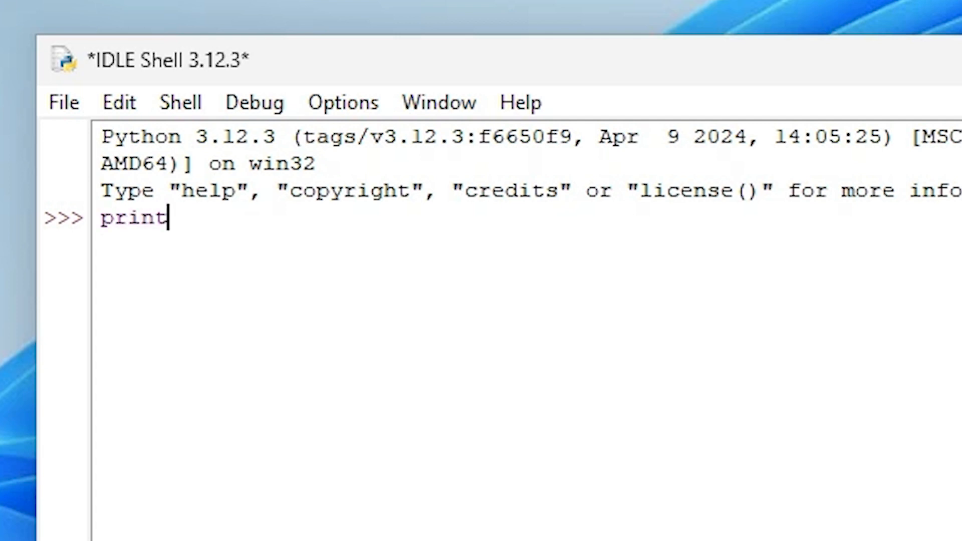
type("()")
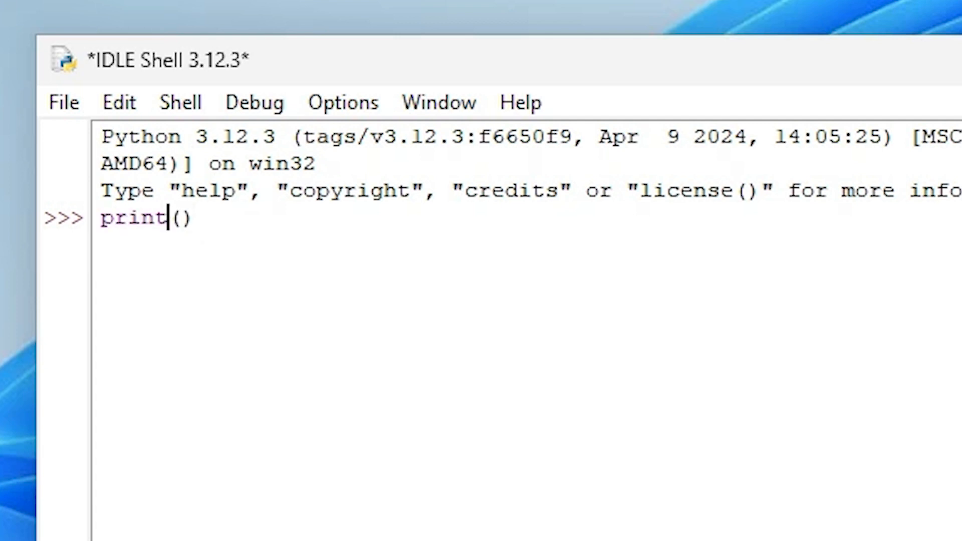
type("\"")
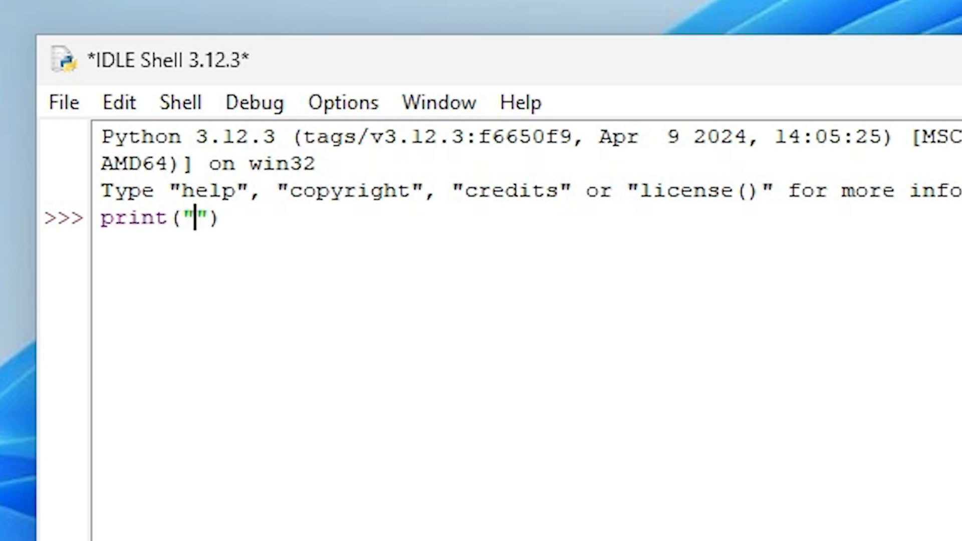
type("Hello Worl")
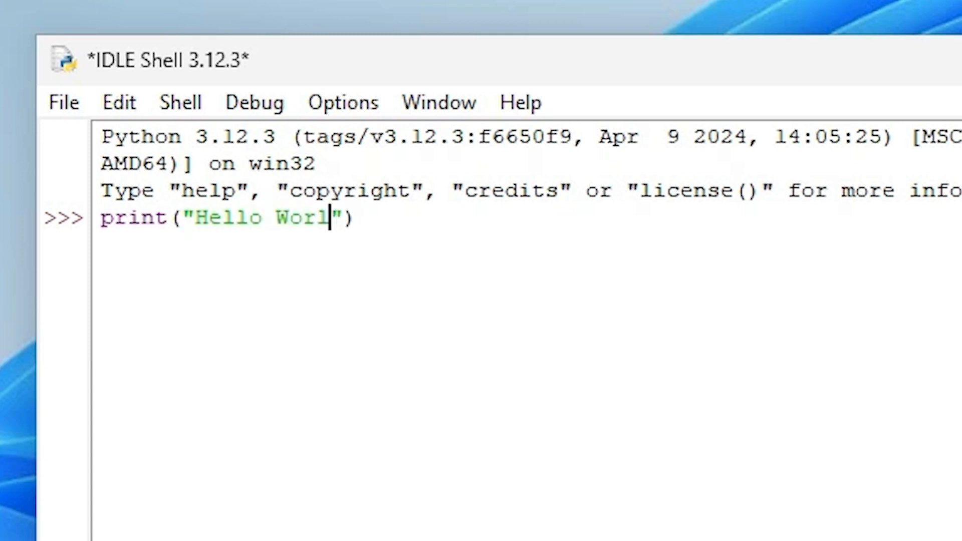
type("d")
key("Return")
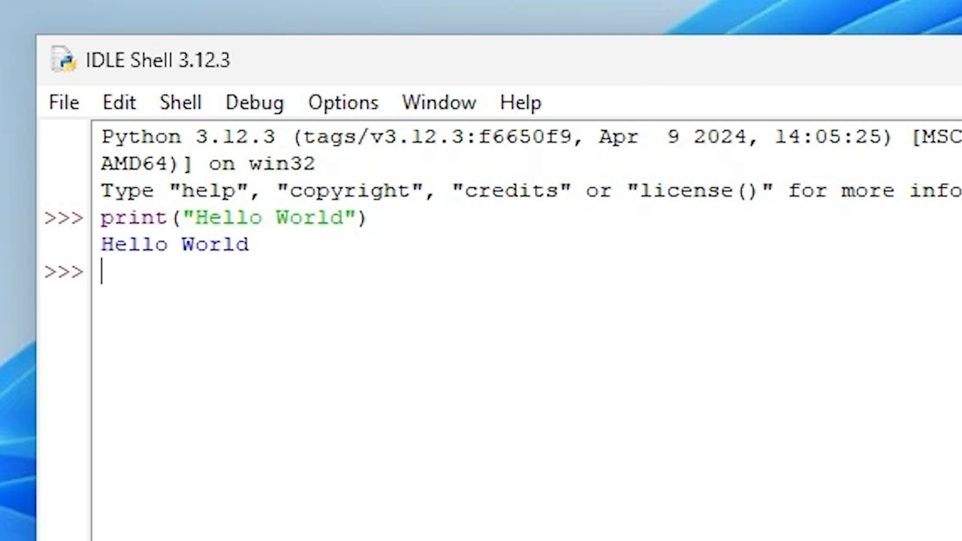
mouse_move(89, 252)
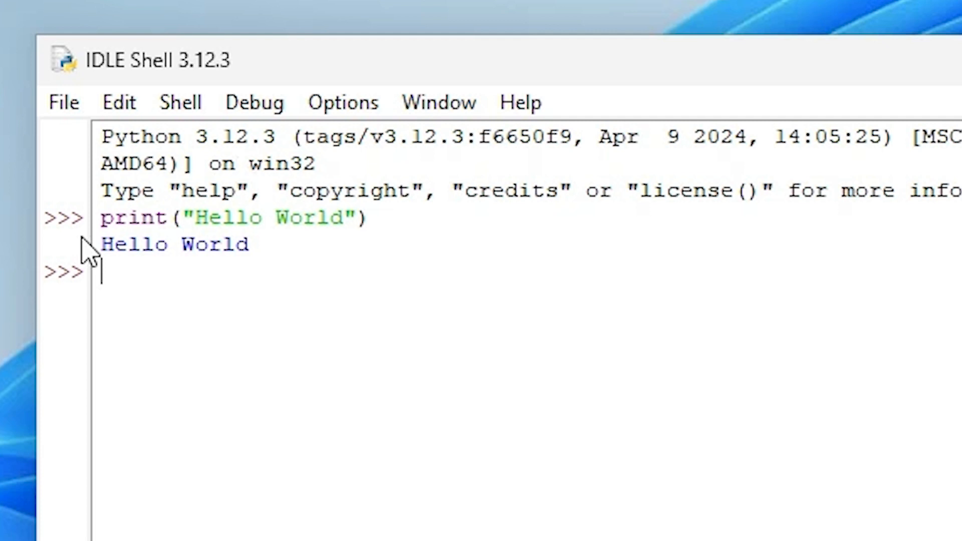
mouse_move(64, 102)
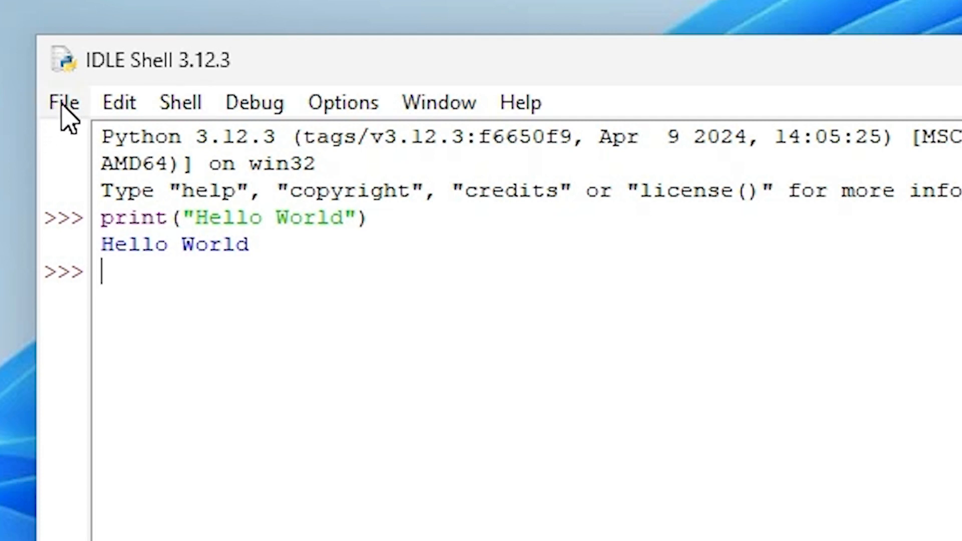
Start Save As from IDLE, choose the Desktop folder and enter the file name test
left_click(63, 102)
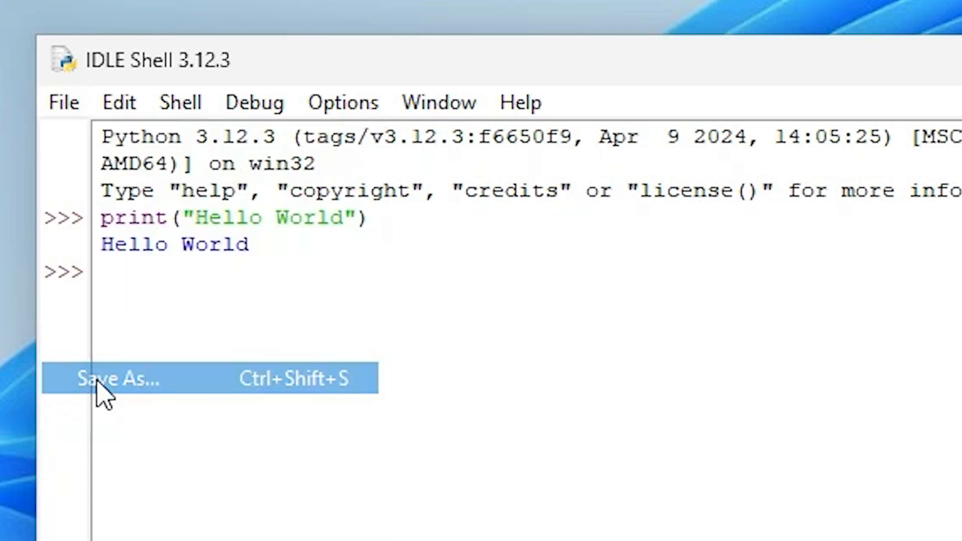
left_click(118, 378)
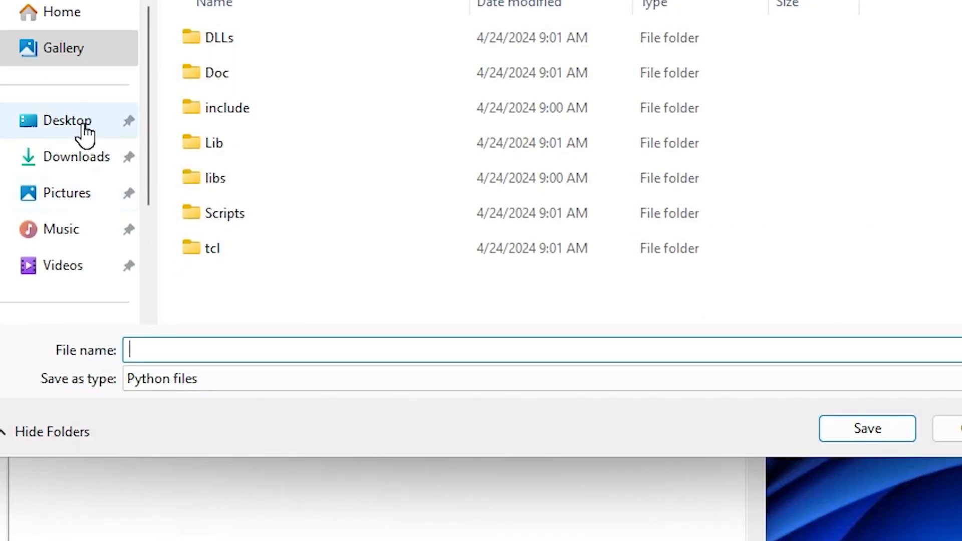
left_click(67, 120)
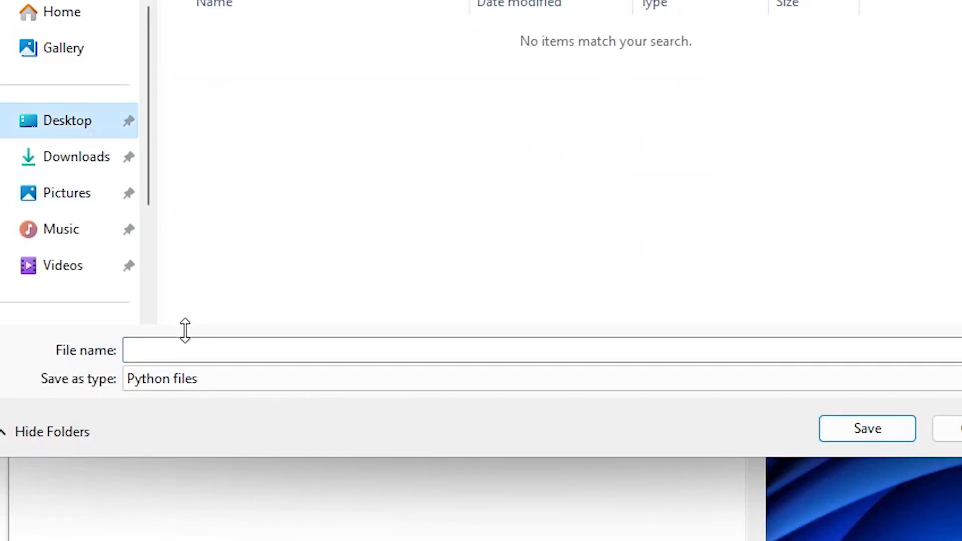
type("te")
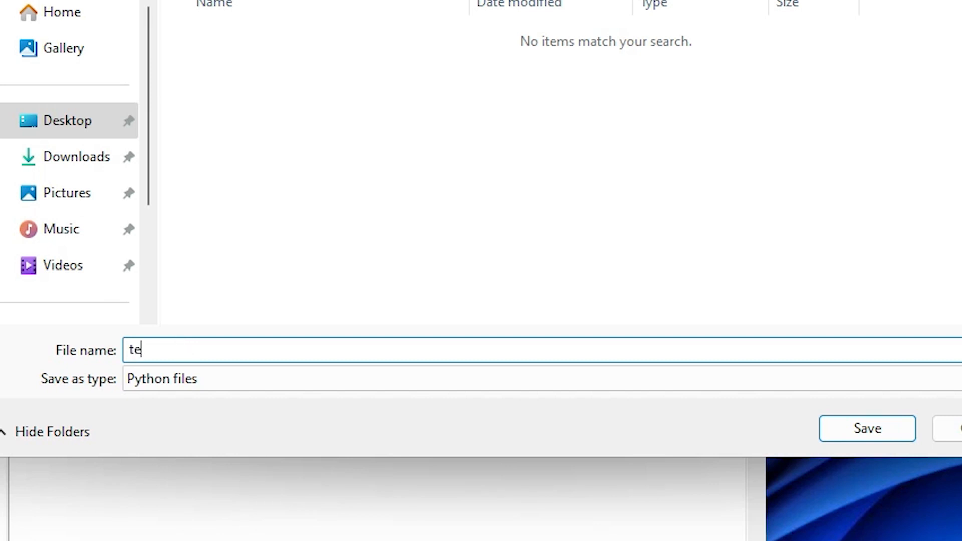
type("st")
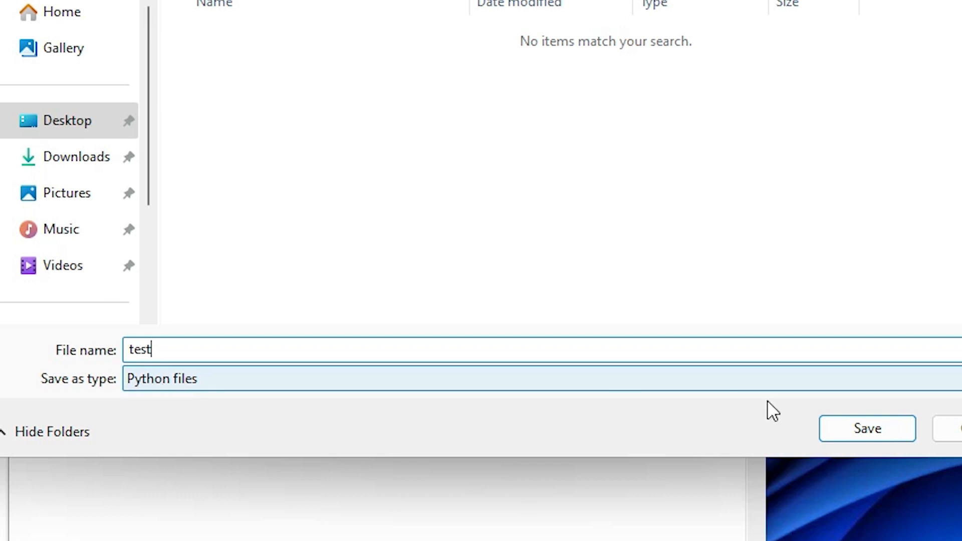
Save the file so test.py appears on the Windows desktop
left_click(867, 428)
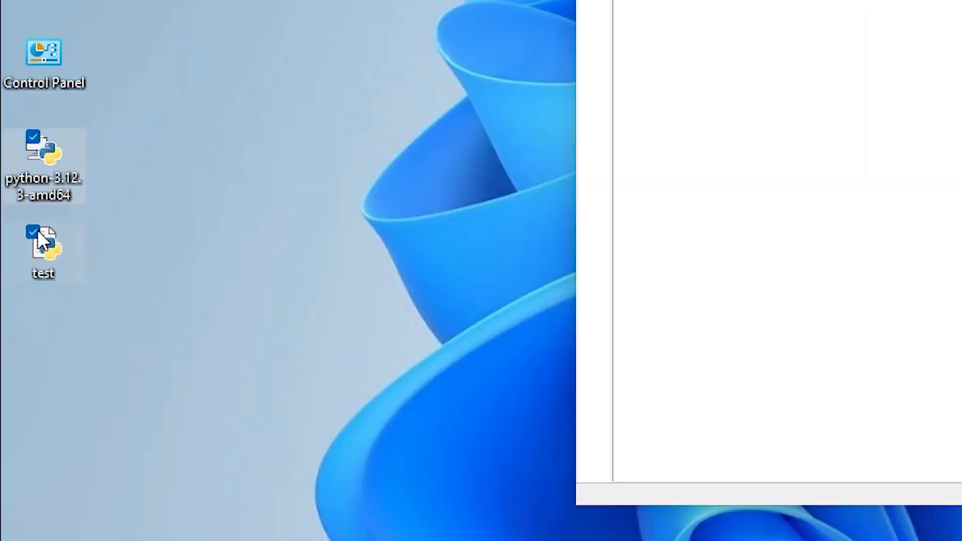
mouse_move(48, 264)
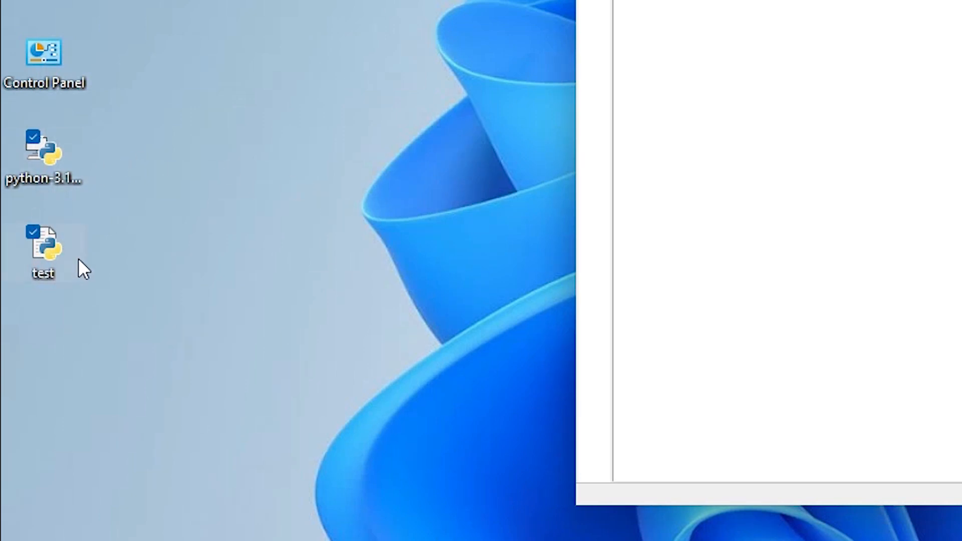
mouse_move(33, 309)
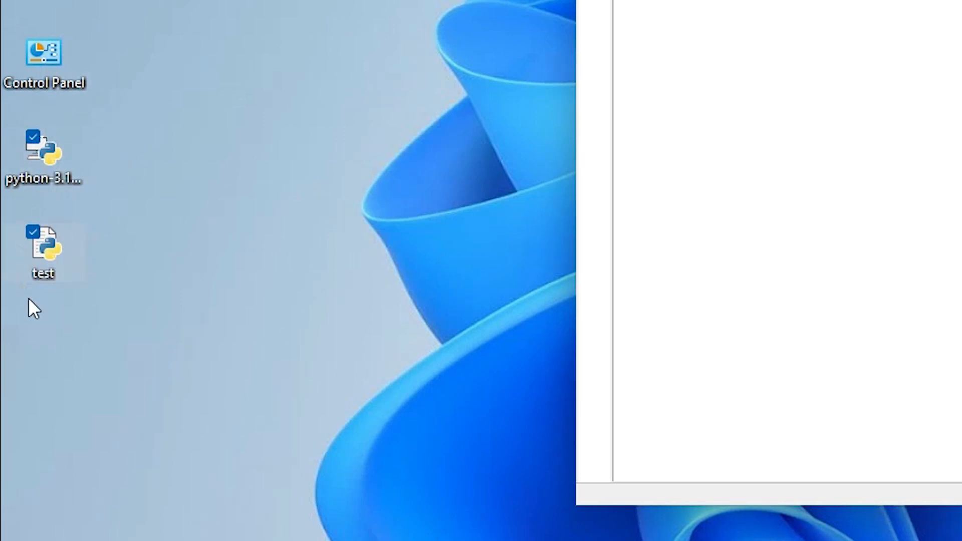